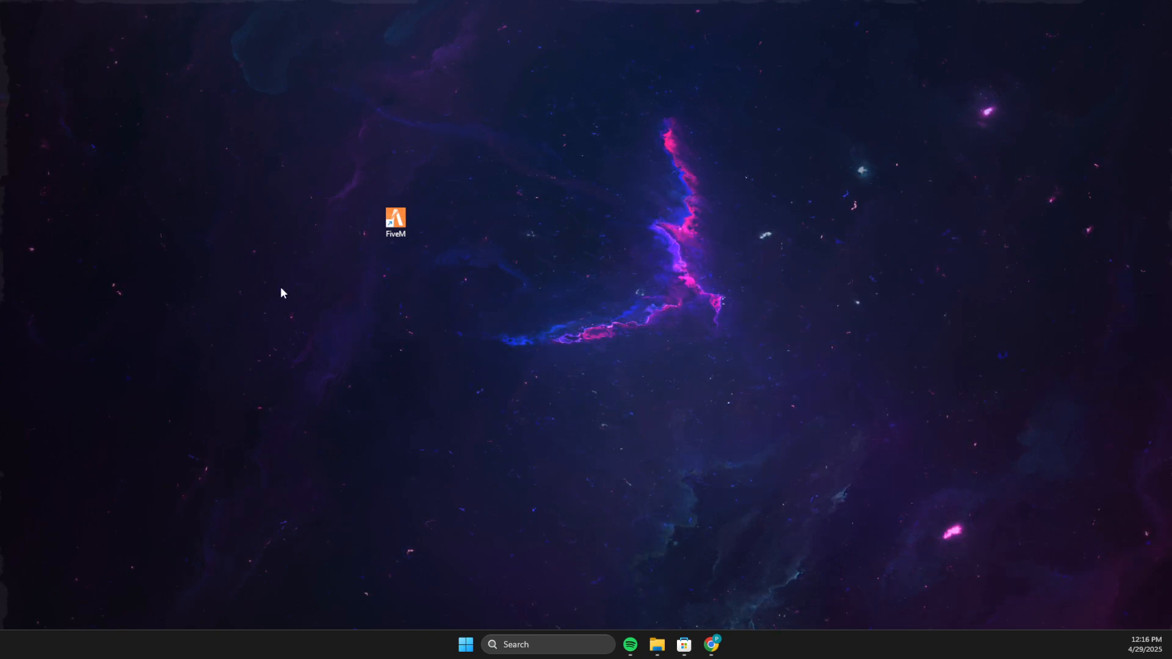
# Step: Search the taskbar for "windows security" to launch the Windows Security app
pyautogui.write('windows security')
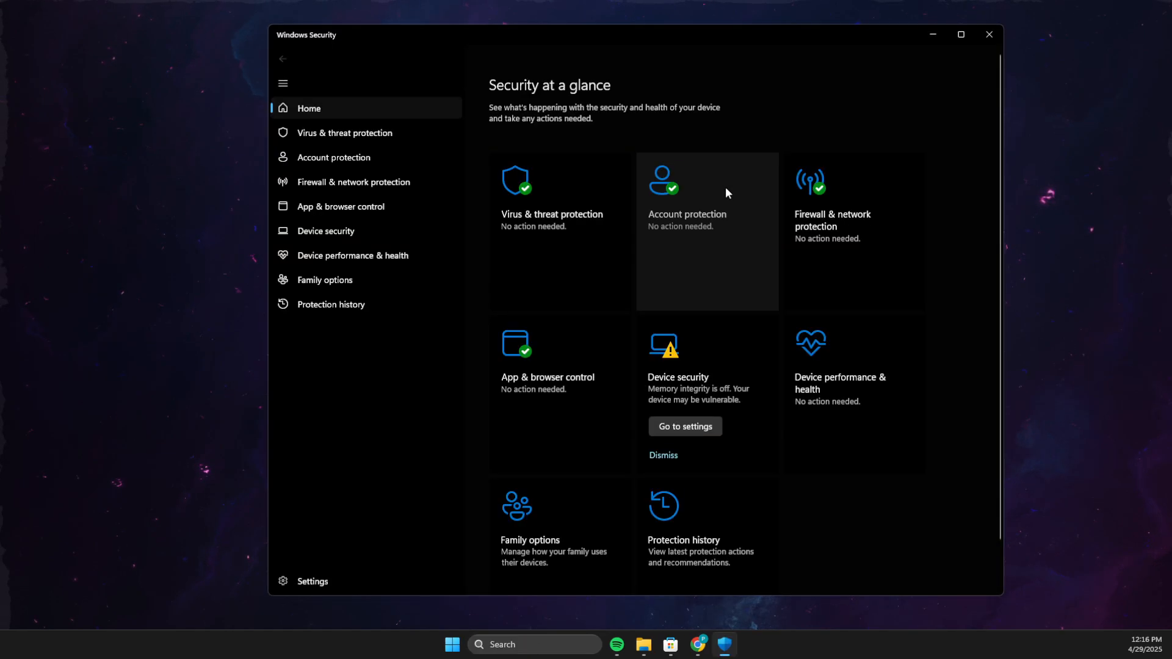
# Step: View the Virus & threat protection settings and confirm Real-time protection is on
pyautogui.click(345, 131)
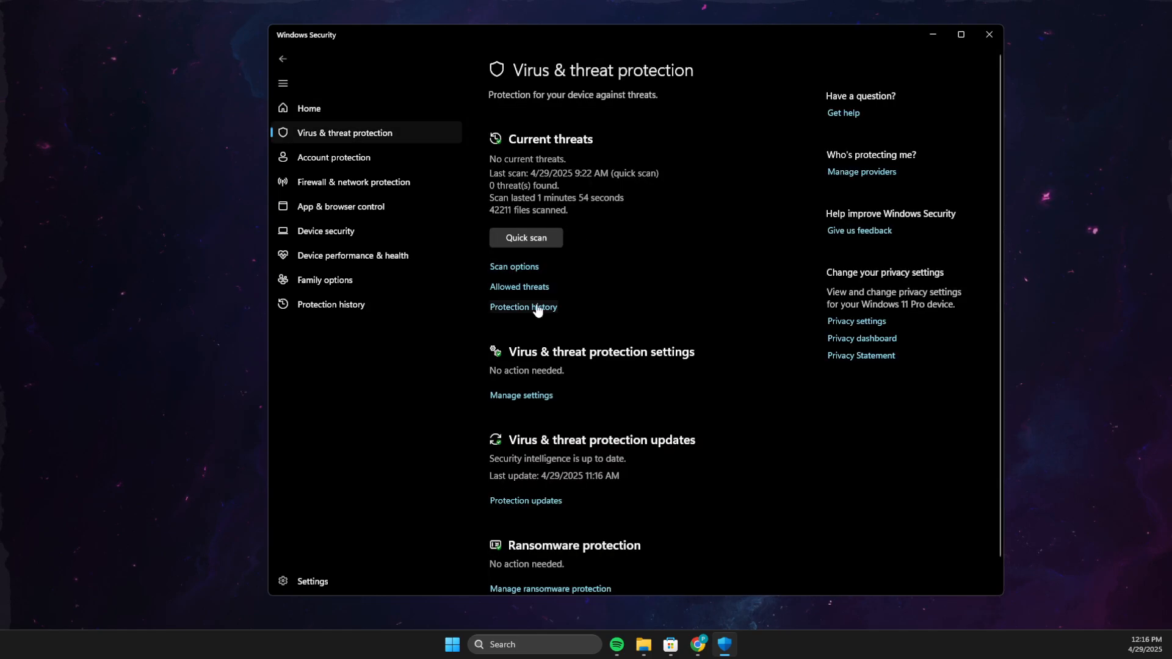
pyautogui.click(520, 395)
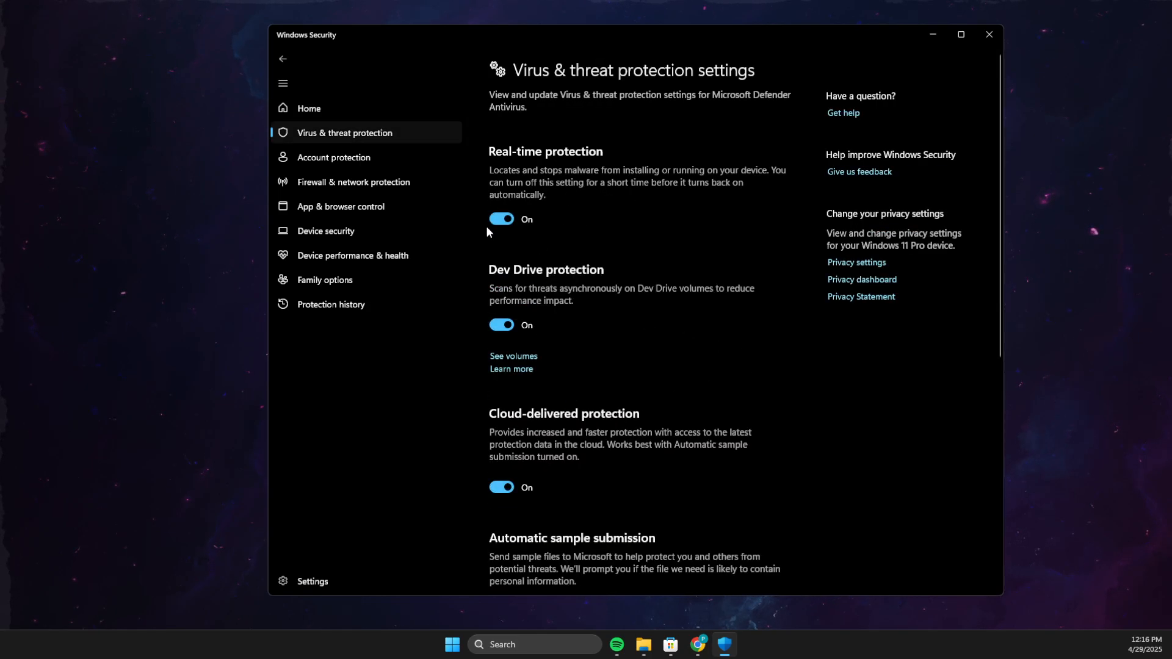
pyautogui.moveTo(508, 308)
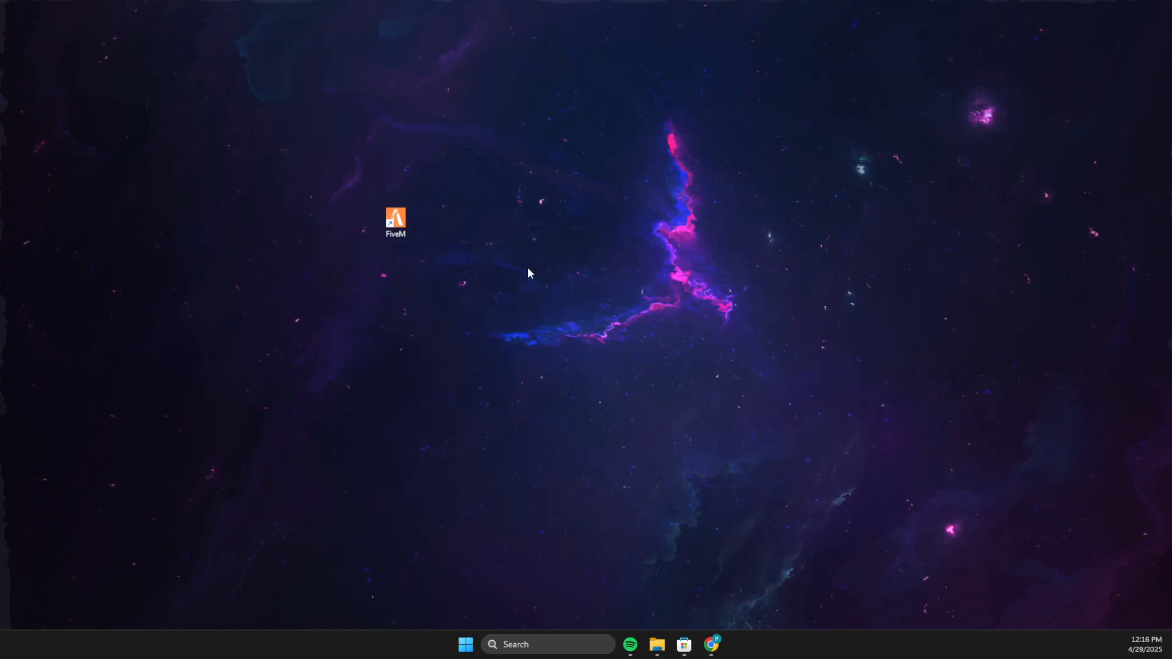
# Step: Start a taskbar search for regedit to launch Registry Editor
pyautogui.click(395, 222)
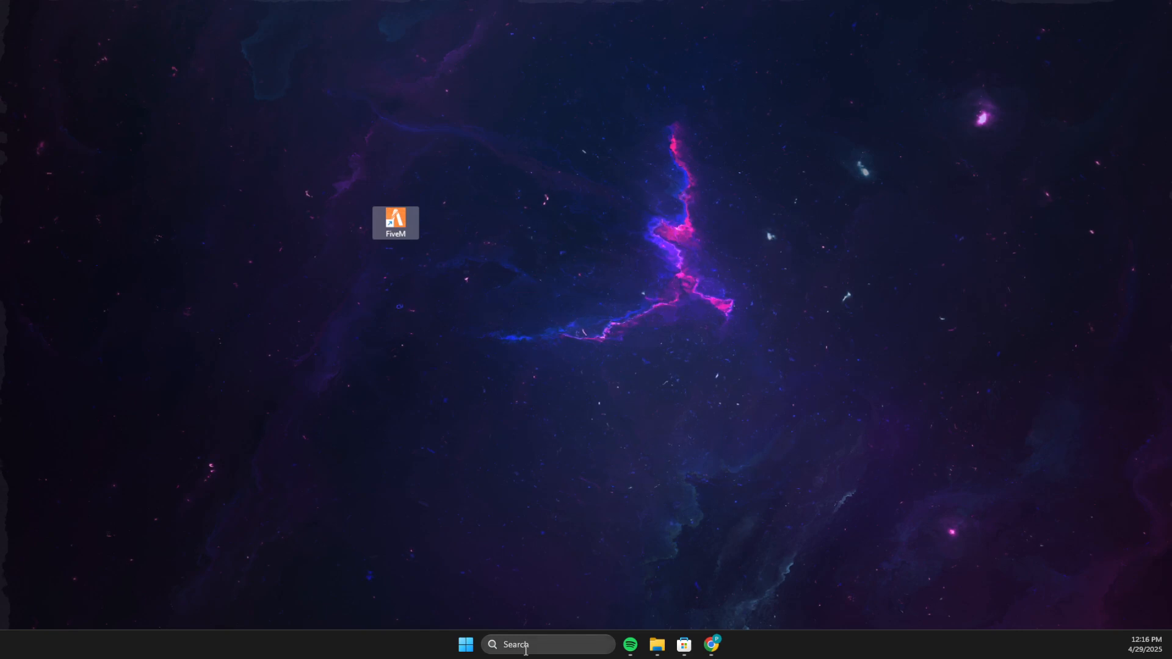
pyautogui.moveTo(524, 644)
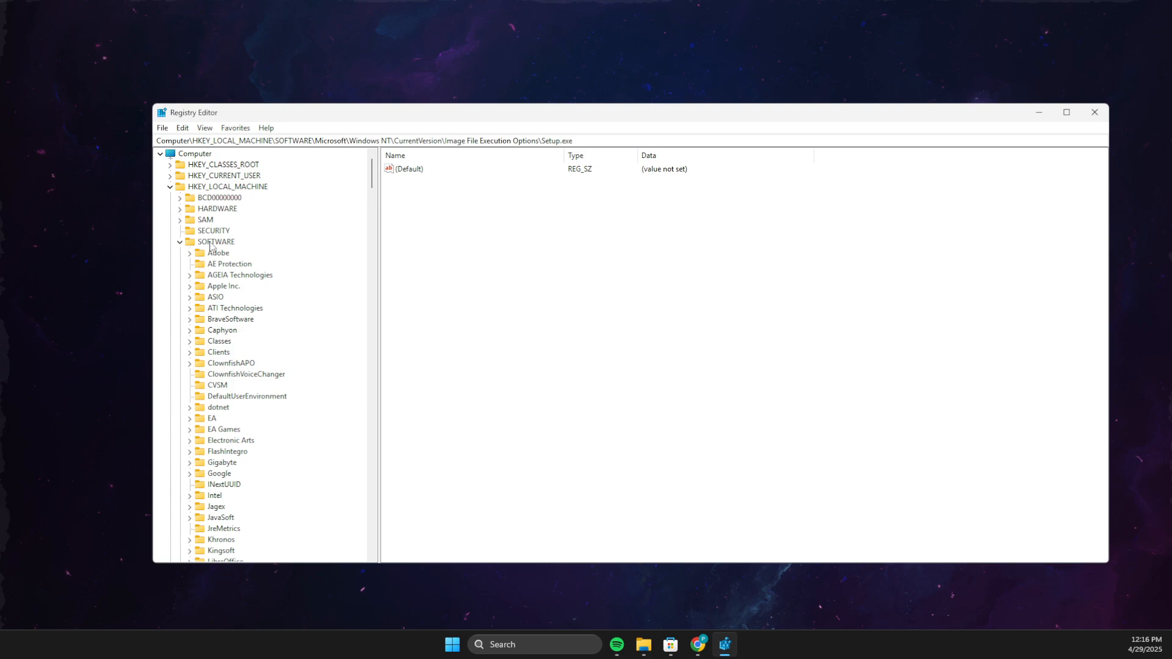
# Step: Scroll the key tree down through Windows NT\CurrentVersion to the Setup.exe key under Image File Execution Options
pyautogui.scroll(-3)
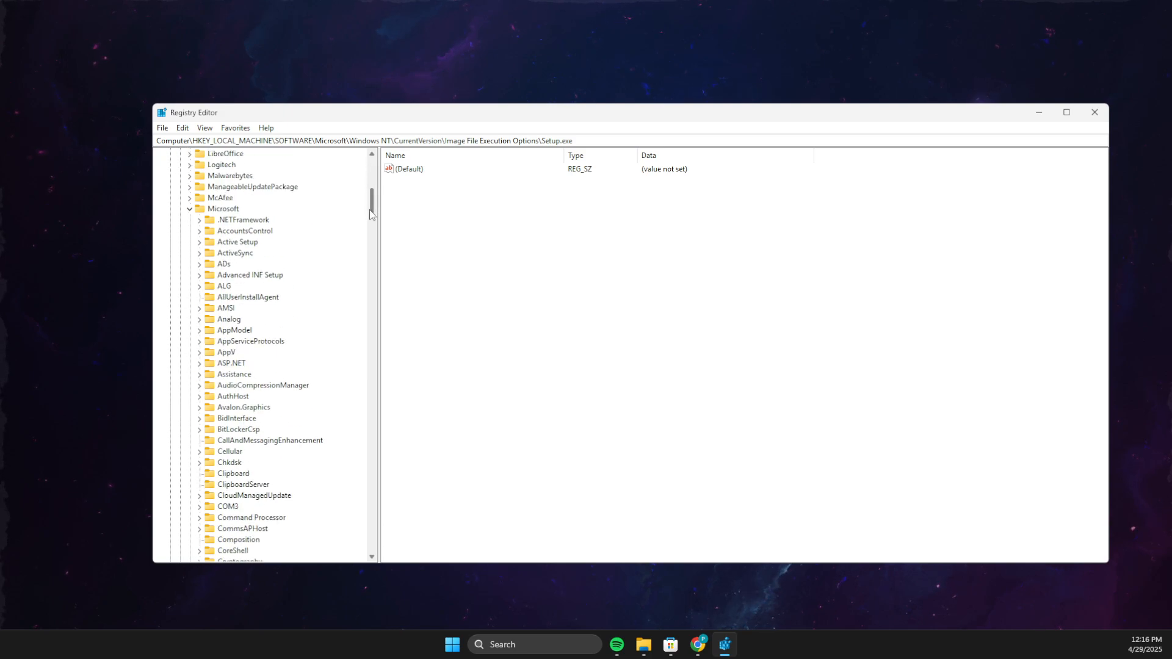
pyautogui.scroll(-3)
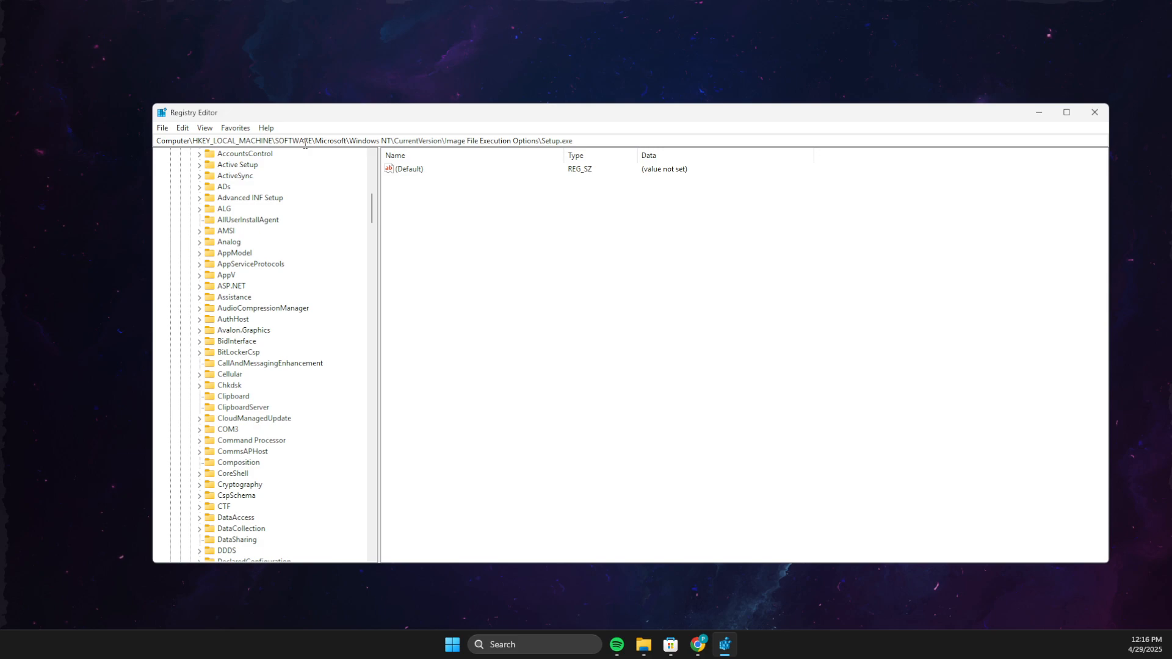
pyautogui.scroll(-3)
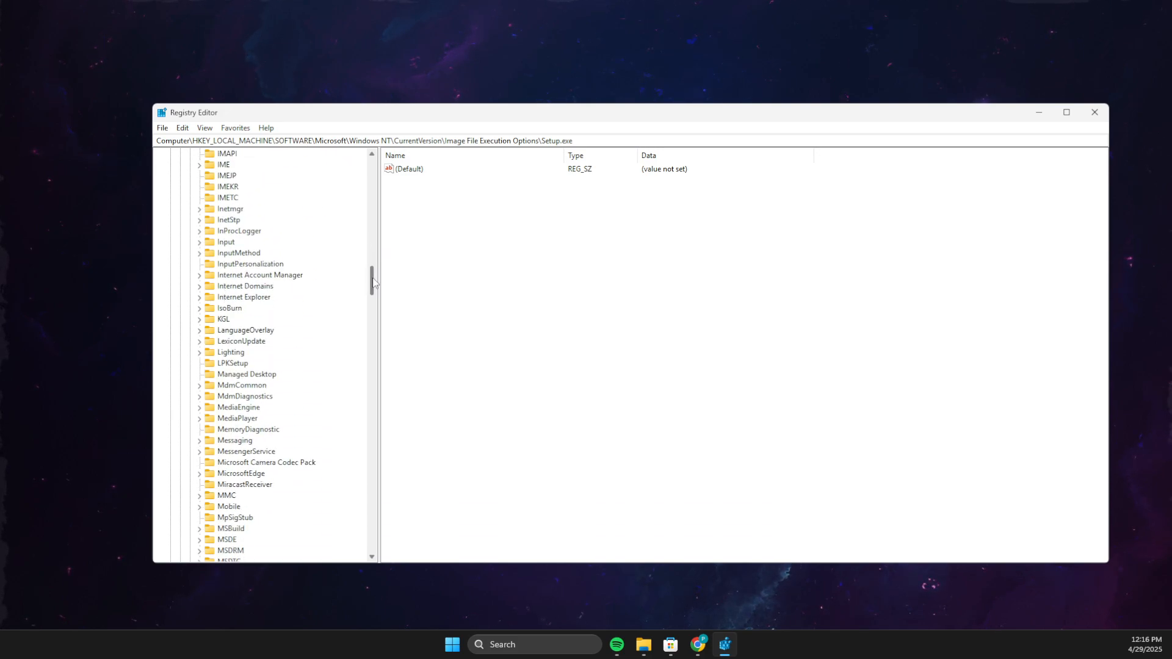
pyautogui.scroll(-3)
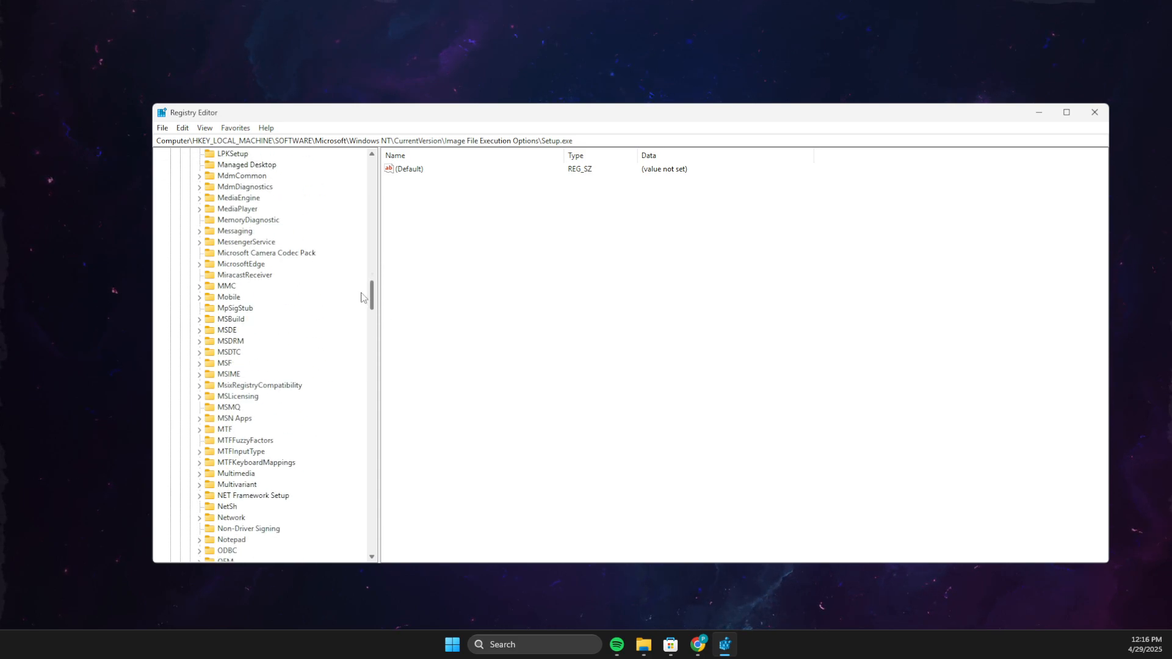
pyautogui.scroll(-3)
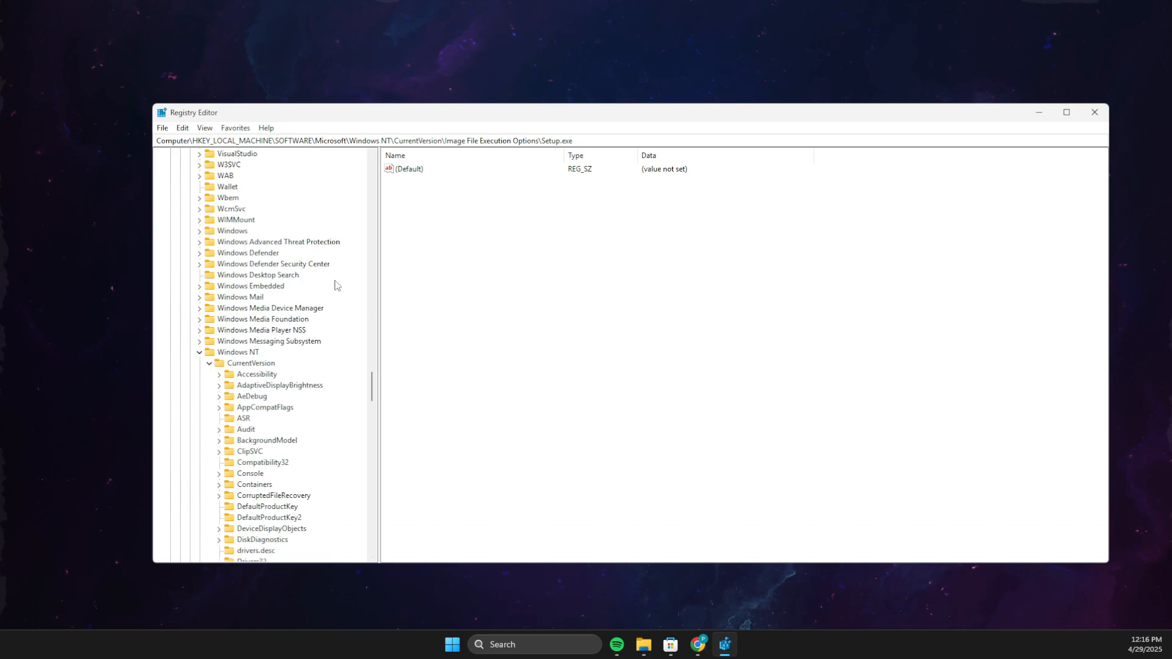
pyautogui.moveTo(235, 358)
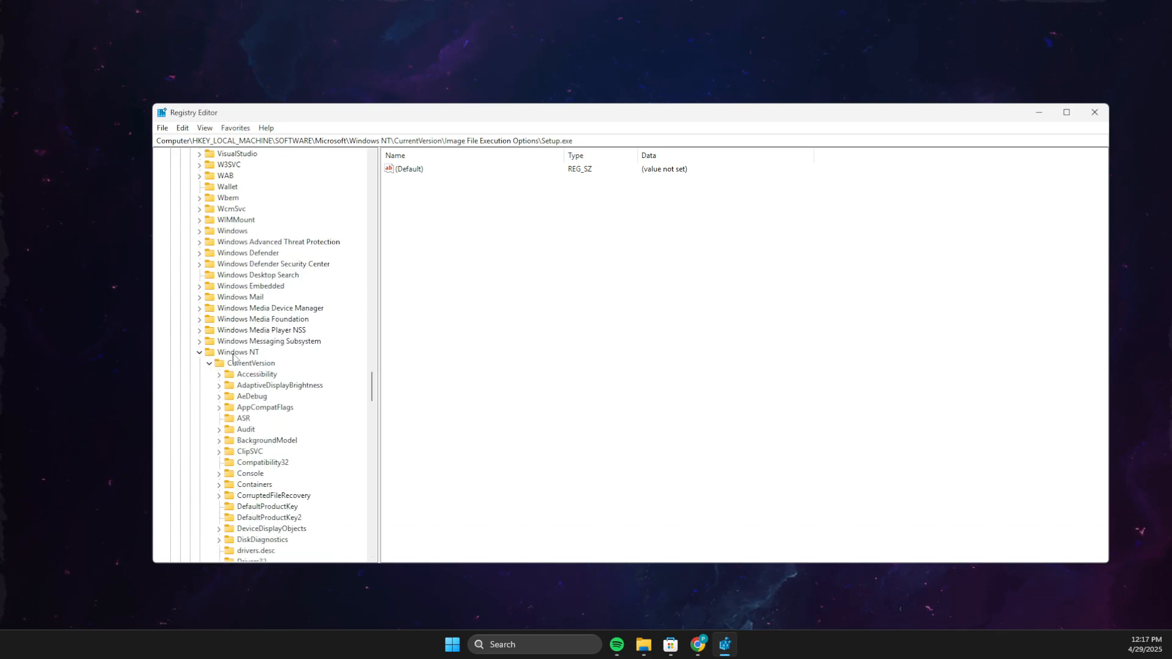
pyautogui.scroll(-3)
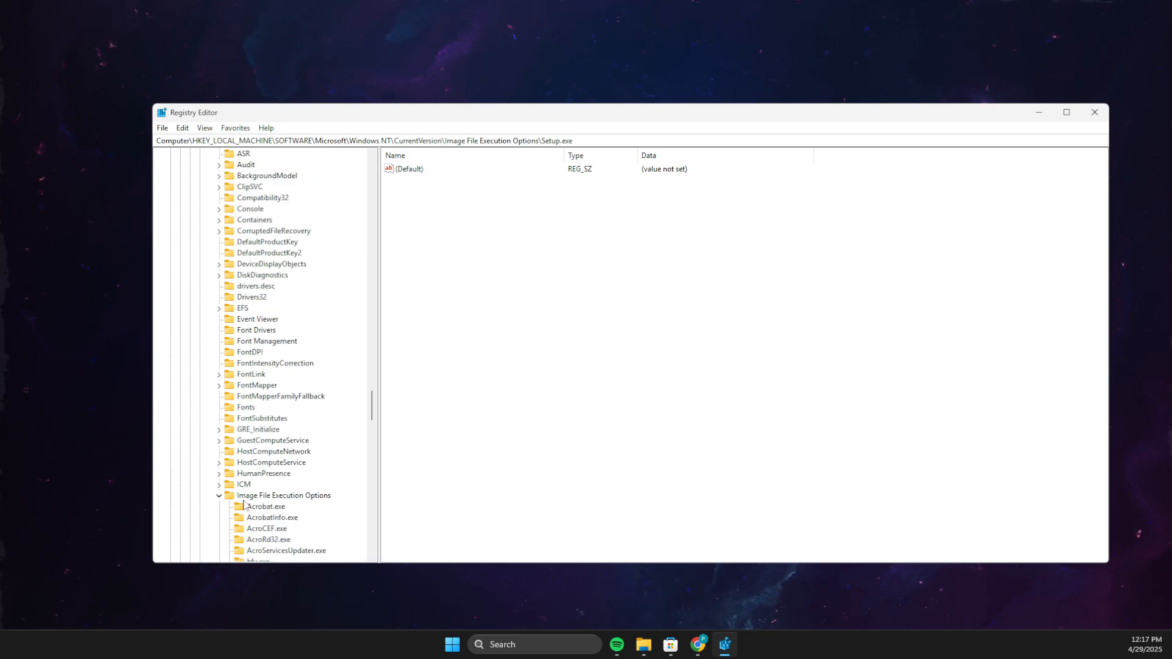
pyautogui.scroll(-3)
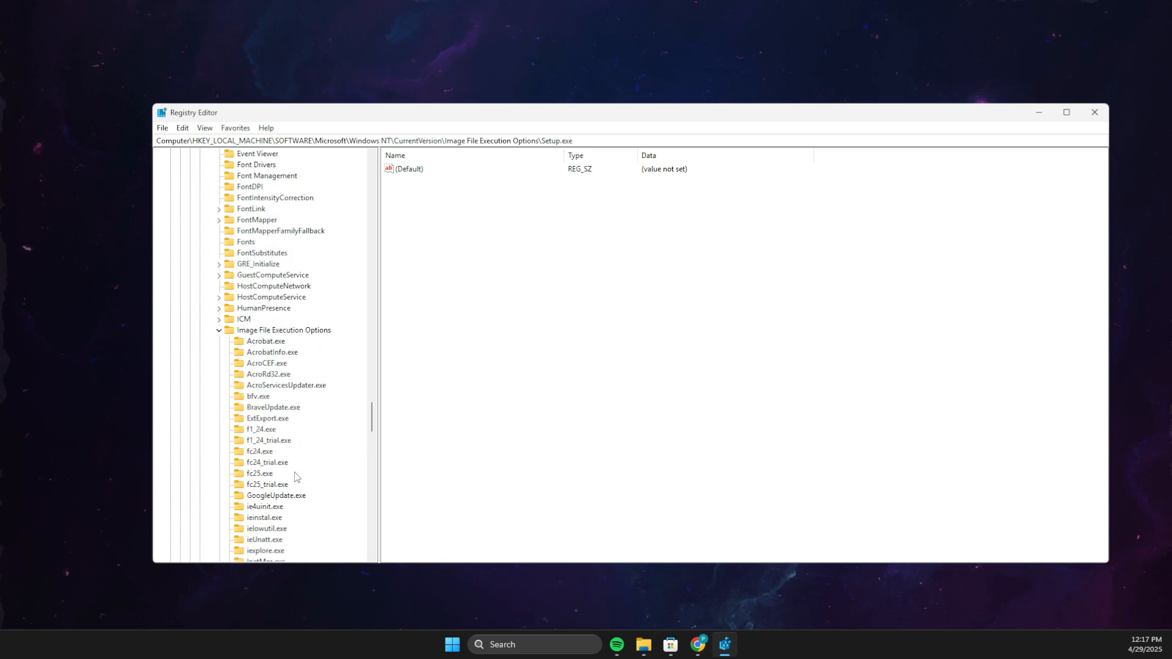
pyautogui.scroll(-3)
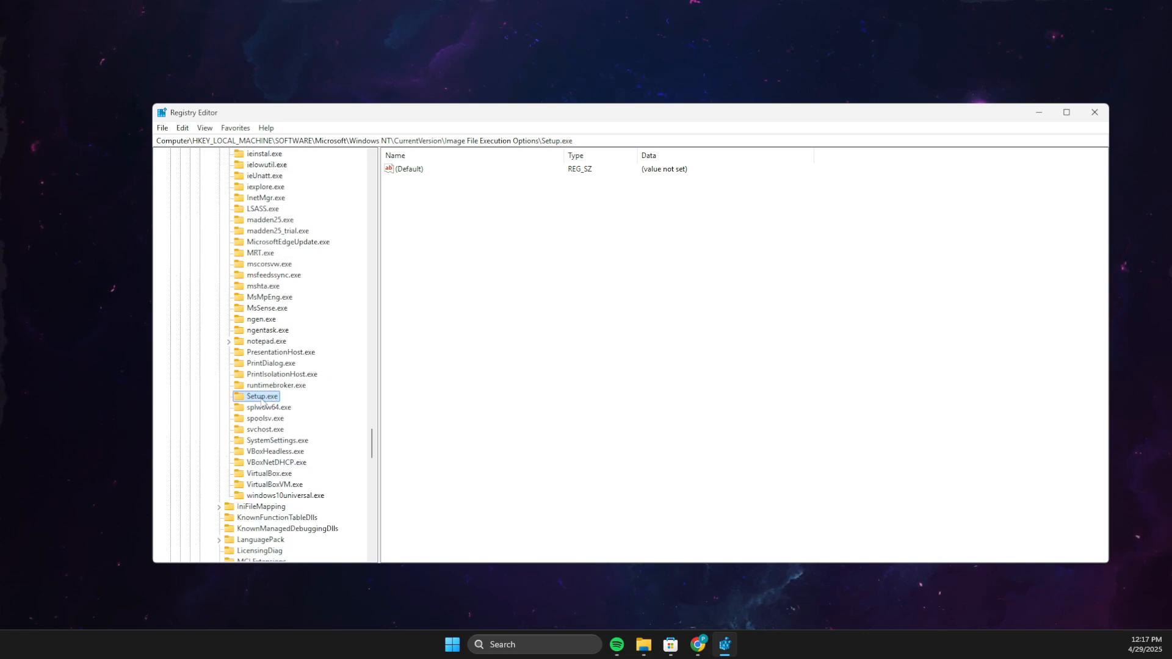
# Step: Delete the Setup.exe key via its context menu and confirm
pyautogui.rightClick(260, 395)
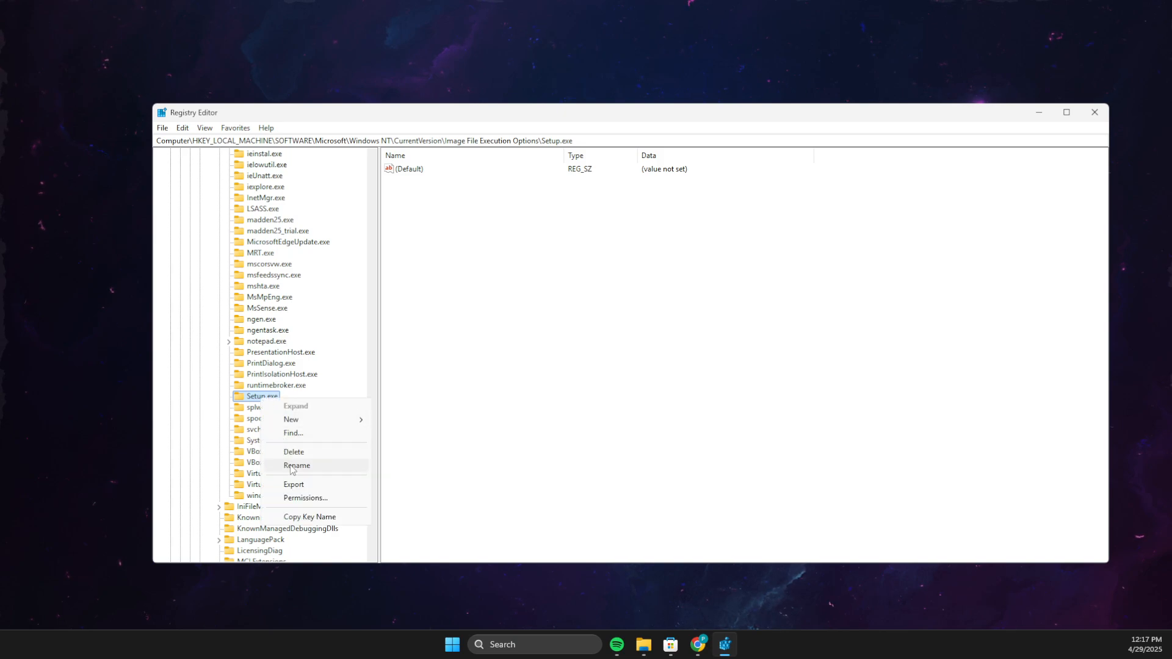
pyautogui.click(269, 396)
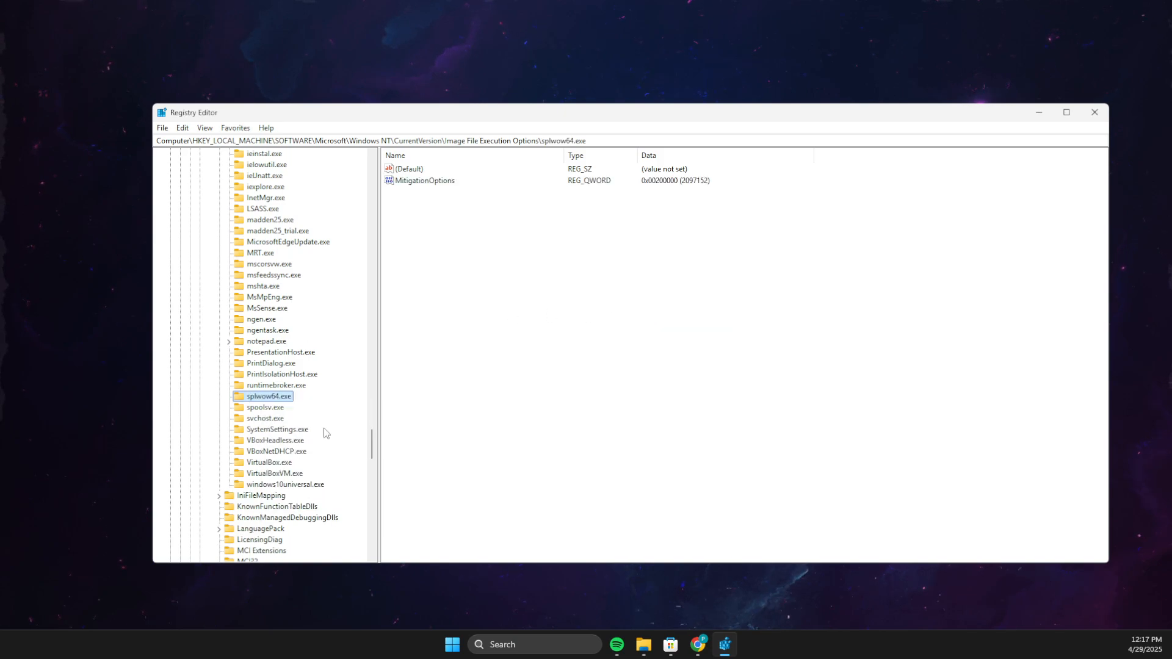